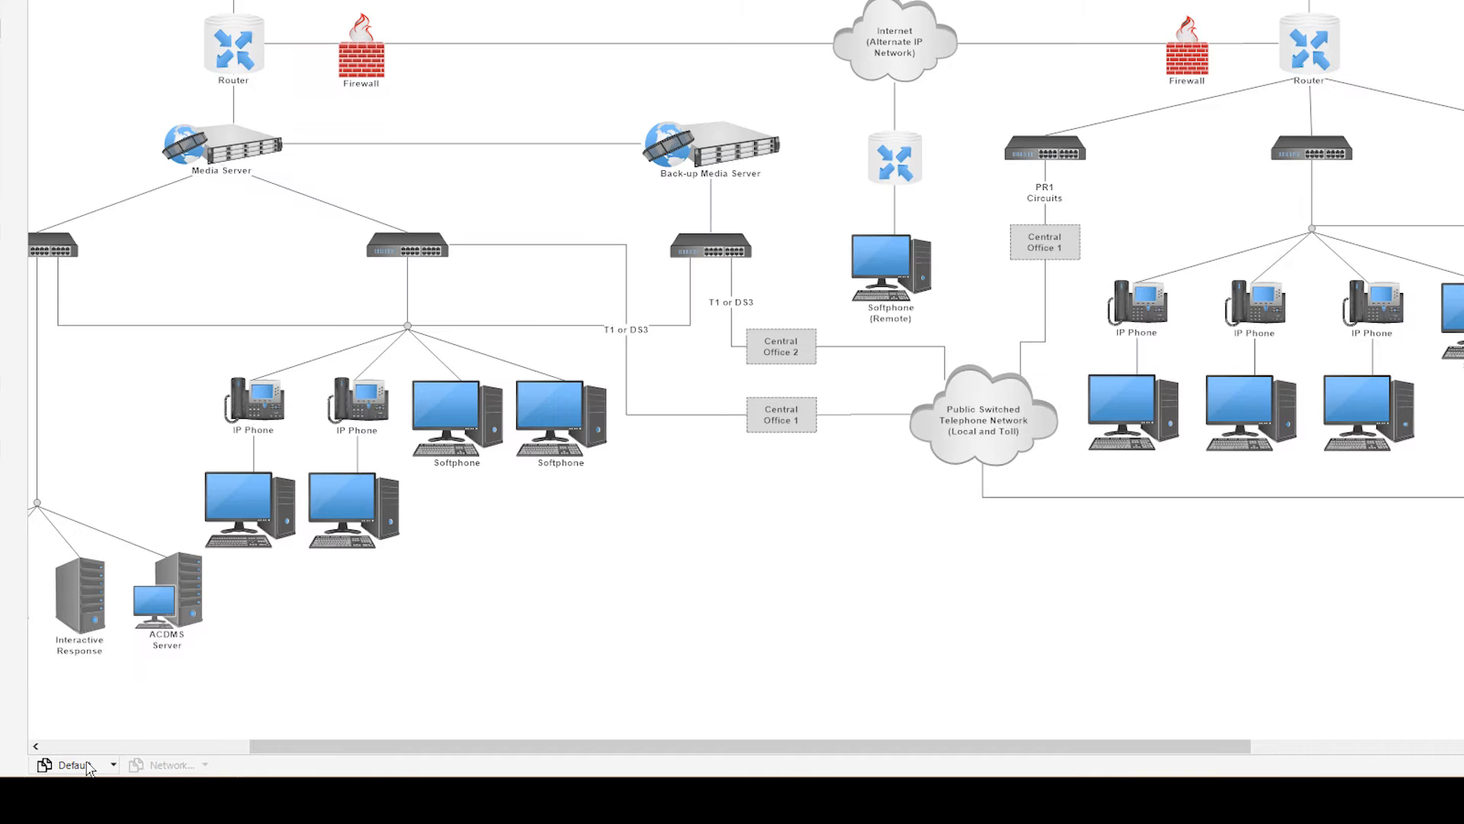
- Toggle between the Electrical layer alone and the Floor Plan layer in the hospital room drawing
{"action": "left_click", "coordinate": [171, 765]}
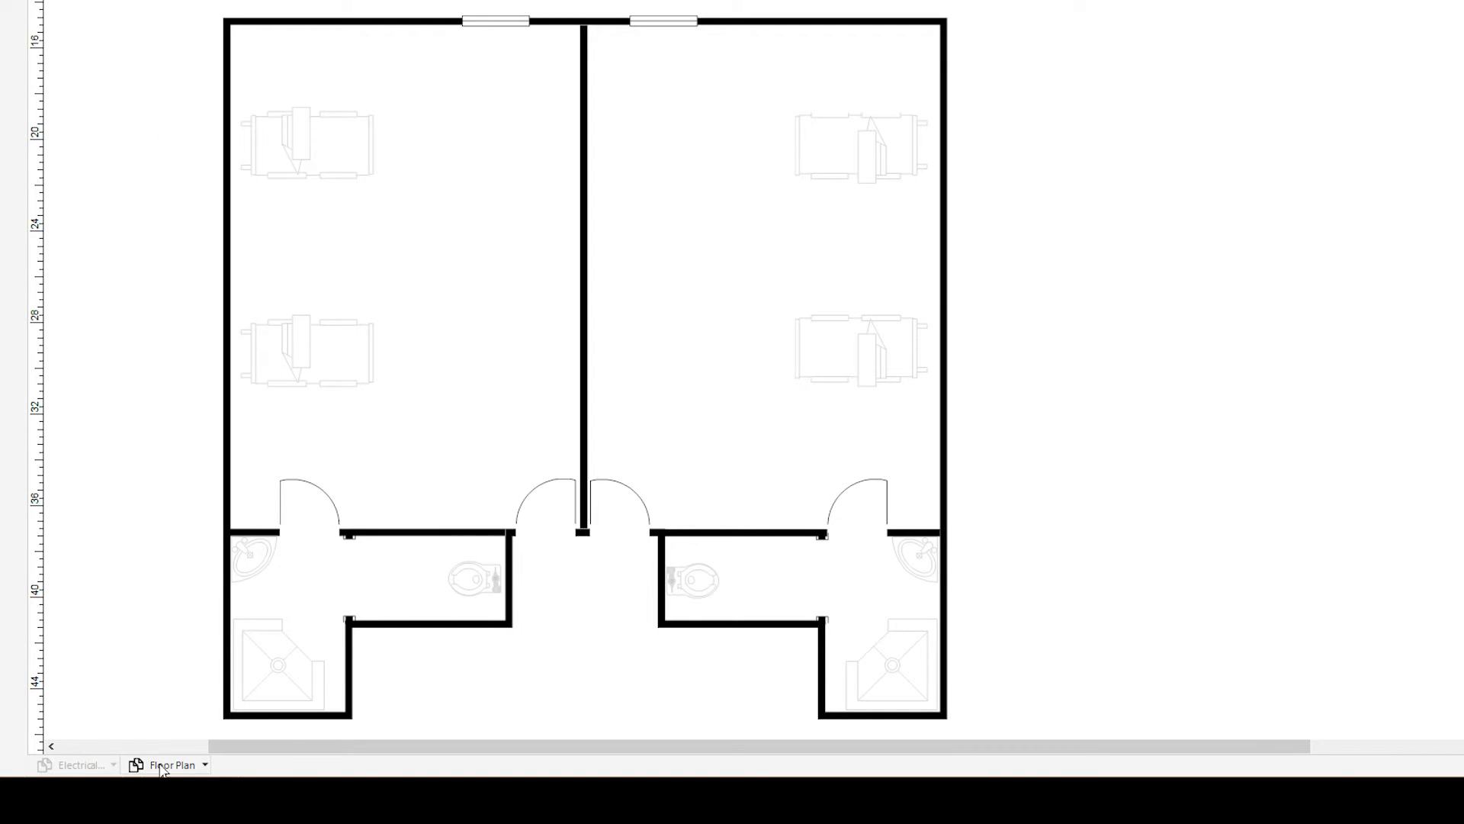
{"action": "left_click", "coordinate": [77, 765]}
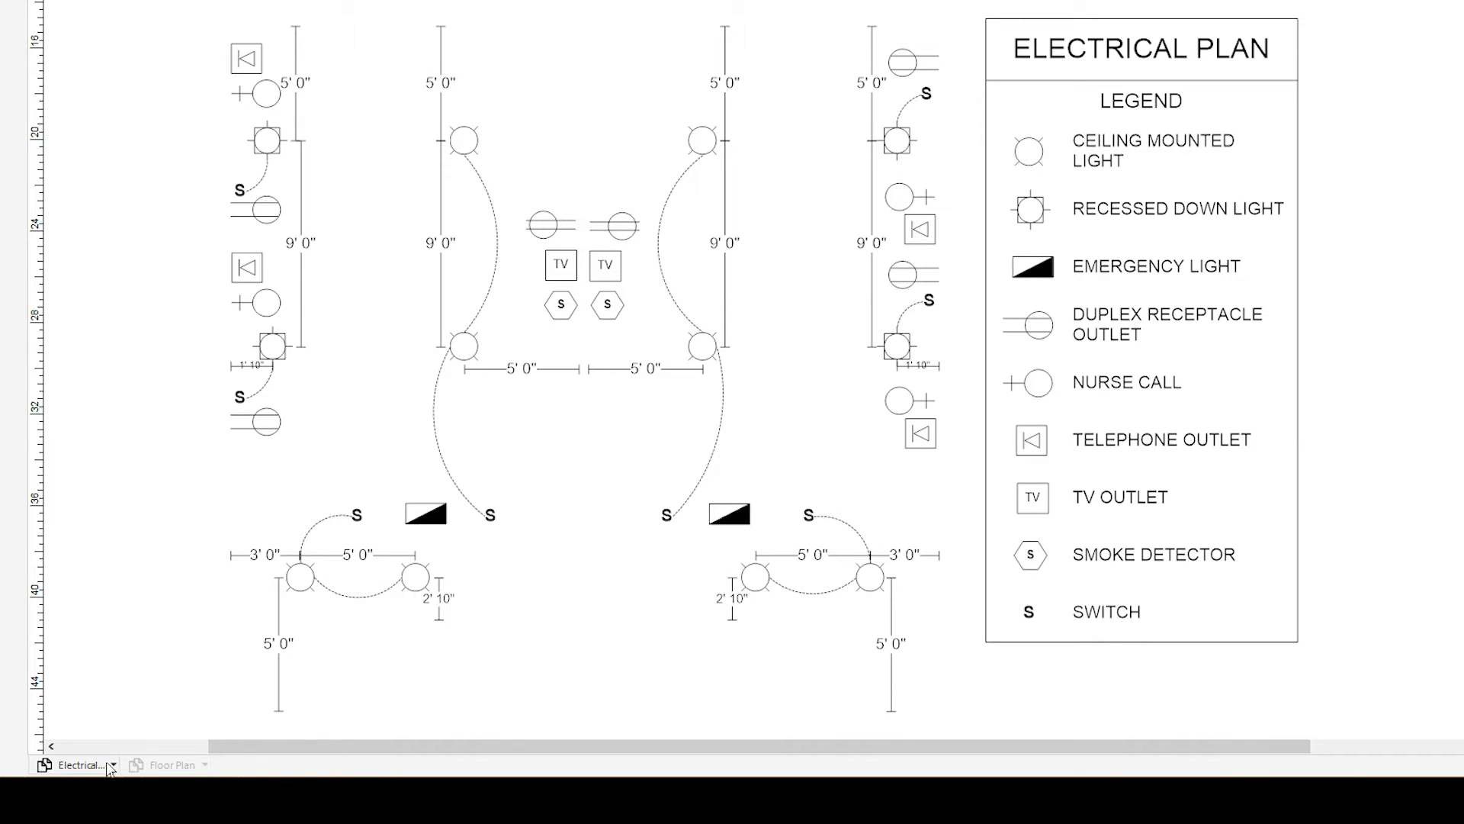
{"action": "left_click", "coordinate": [171, 765]}
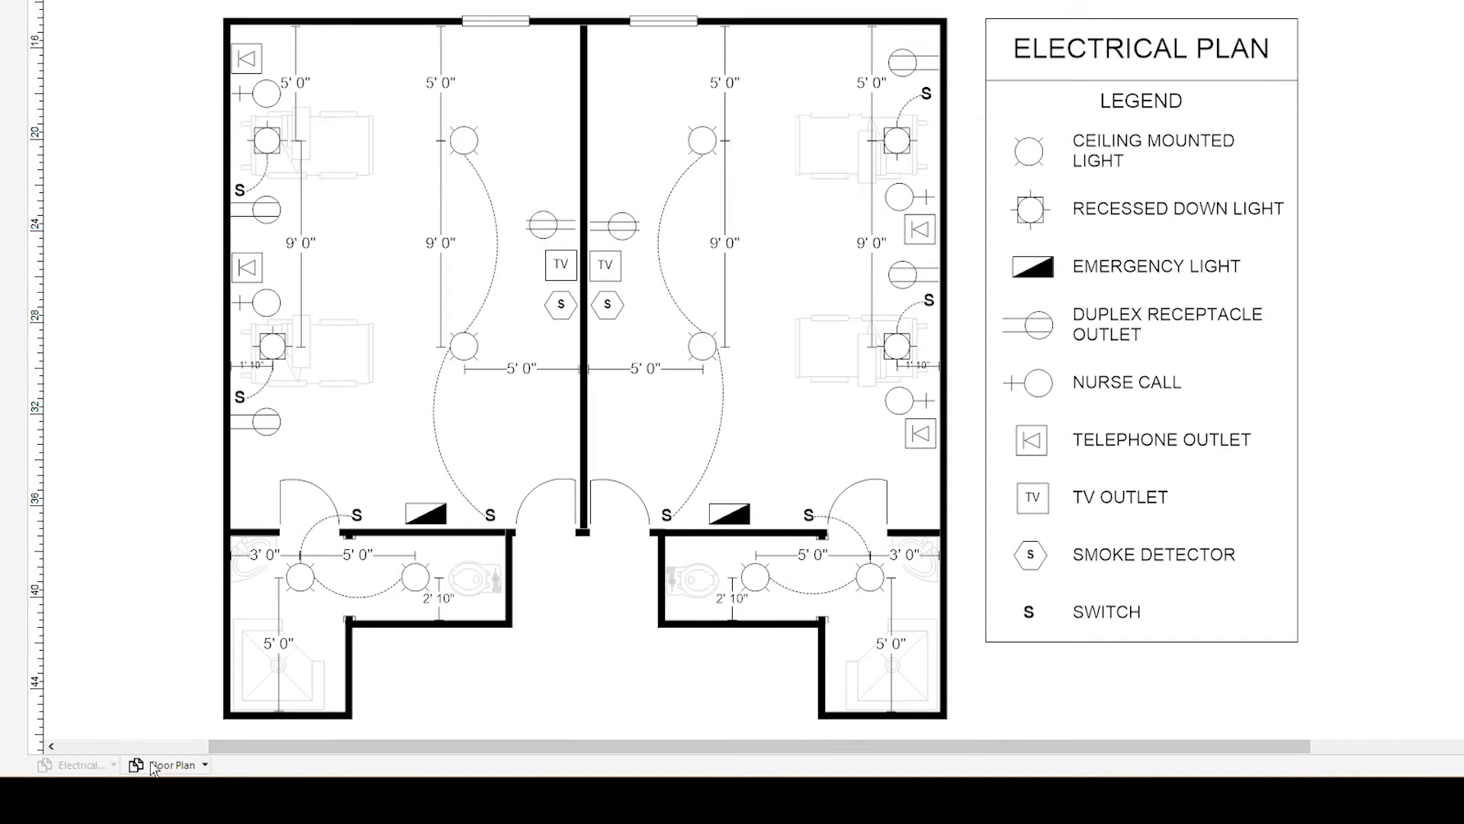
- Start defining a new layer from Page > Layers on the house floor plan
{"action": "left_click", "coordinate": [173, 765]}
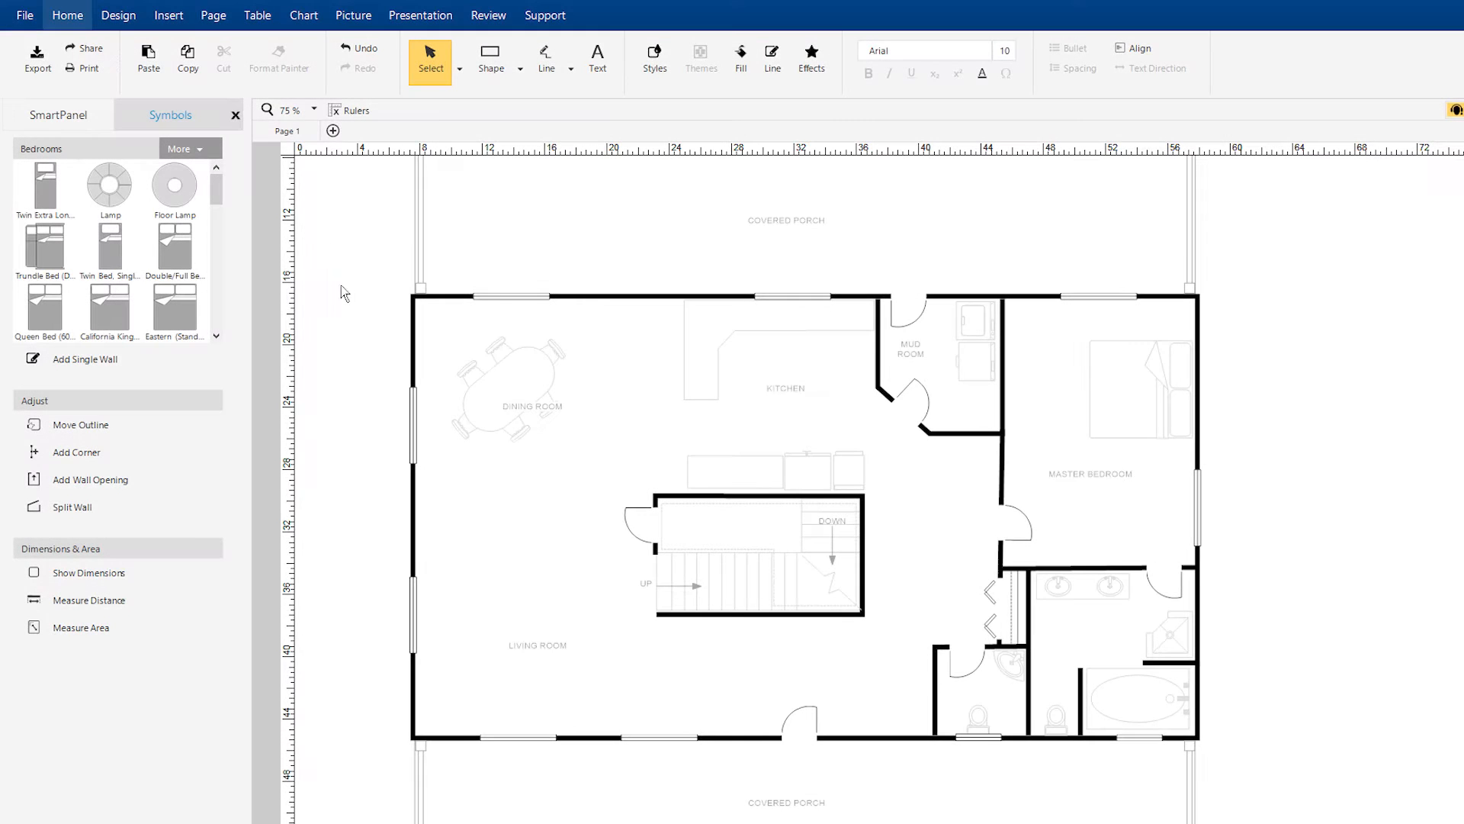
{"action": "left_click", "coordinate": [213, 15]}
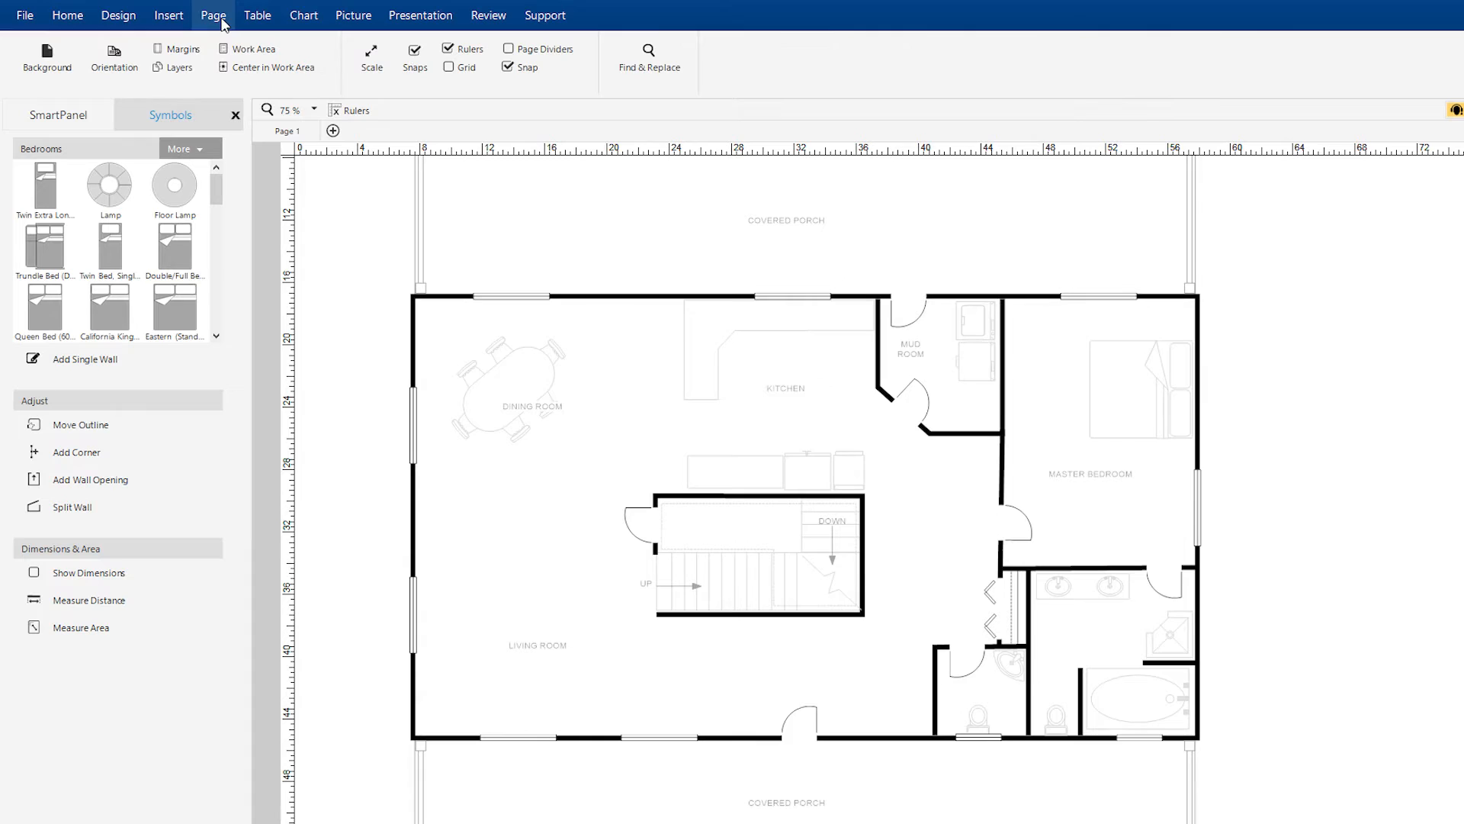
{"action": "mouse_move", "coordinate": [177, 55]}
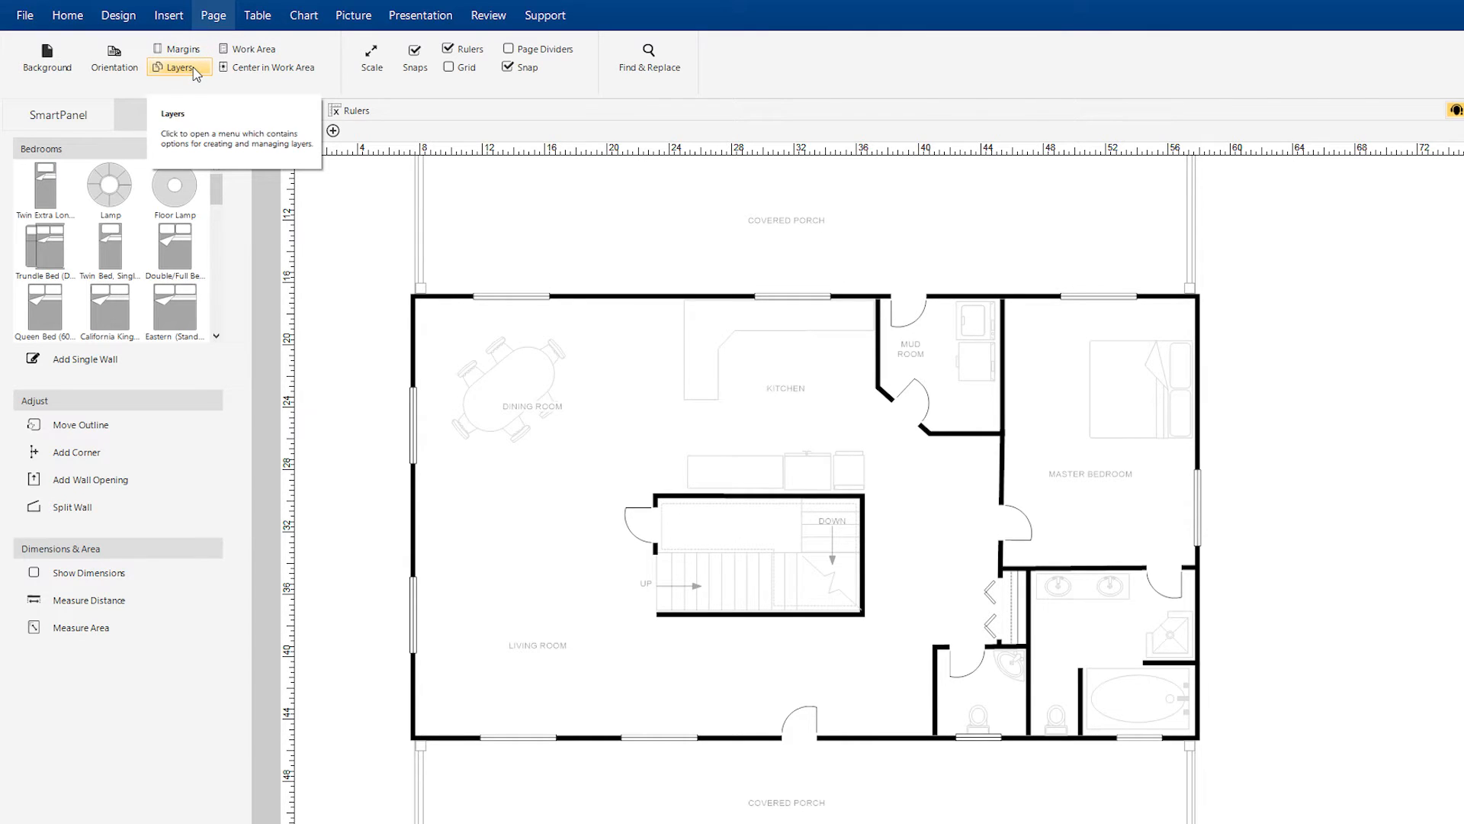
{"action": "left_click", "coordinate": [180, 67]}
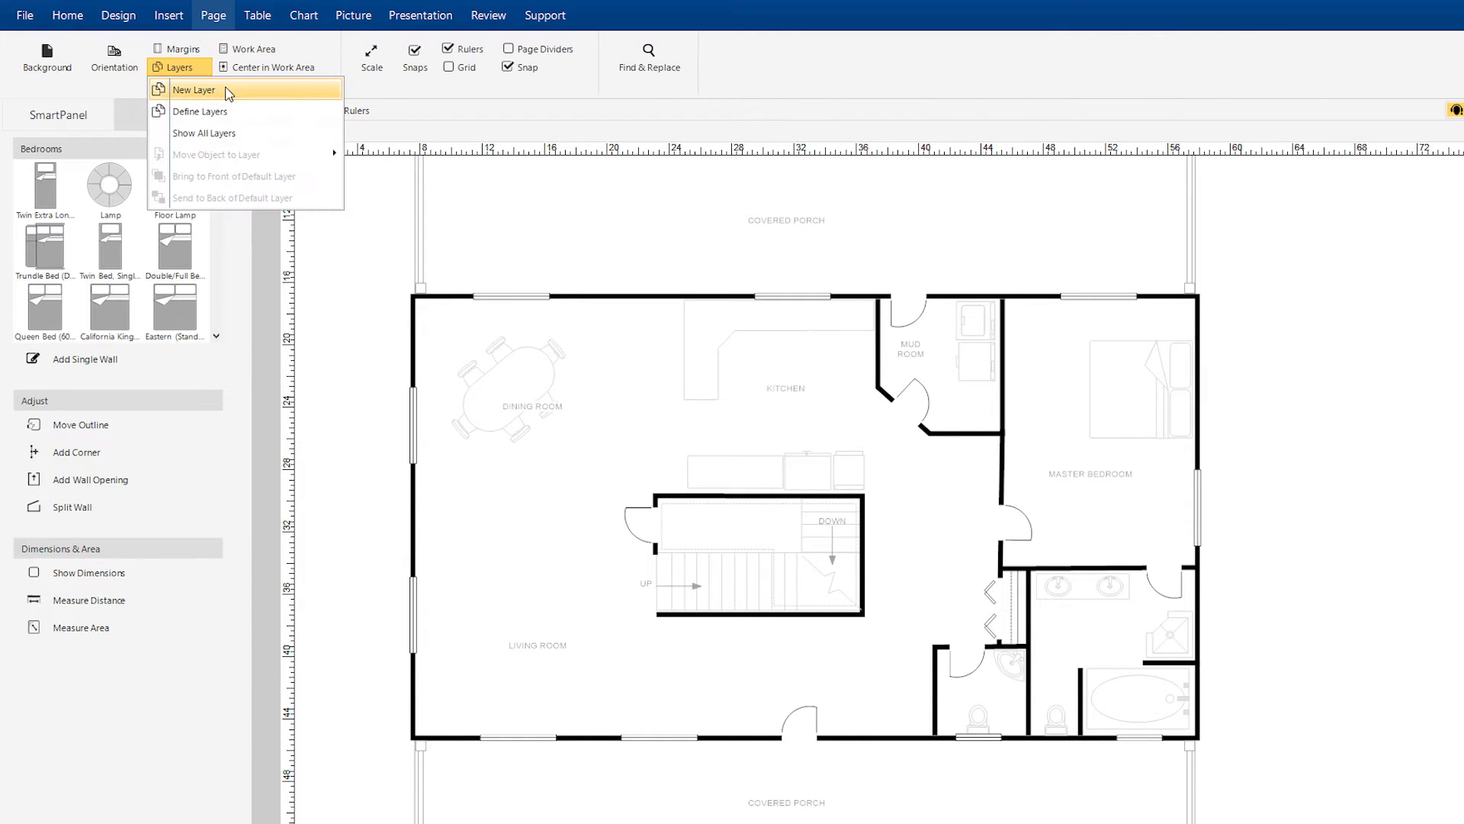
{"action": "left_click", "coordinate": [193, 90]}
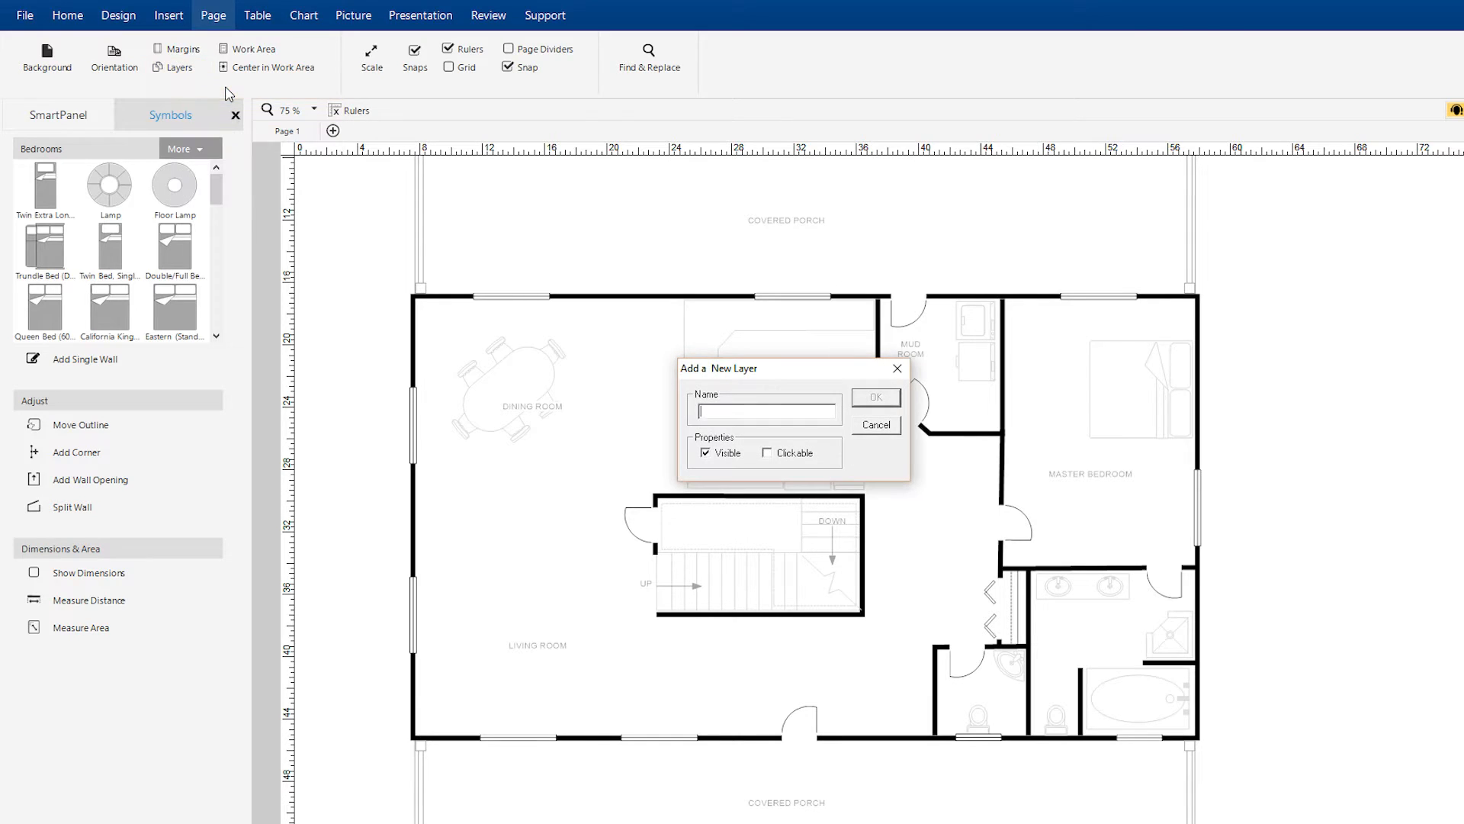
- Name the new layer 'Electrical Plan' and make it clickable
{"action": "type", "text": "Ele"}
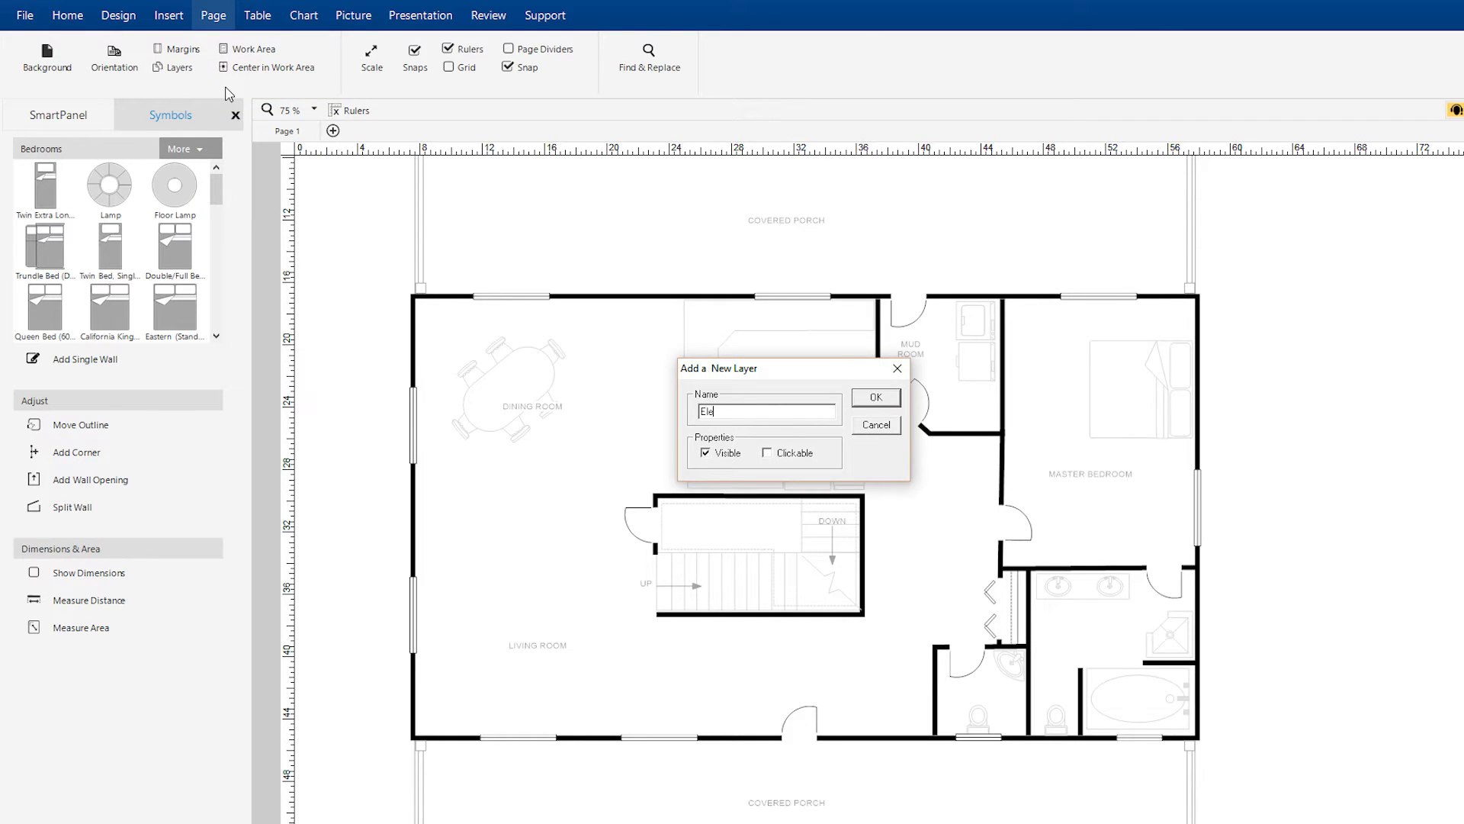
{"action": "type", "text": "Electrical Plan"}
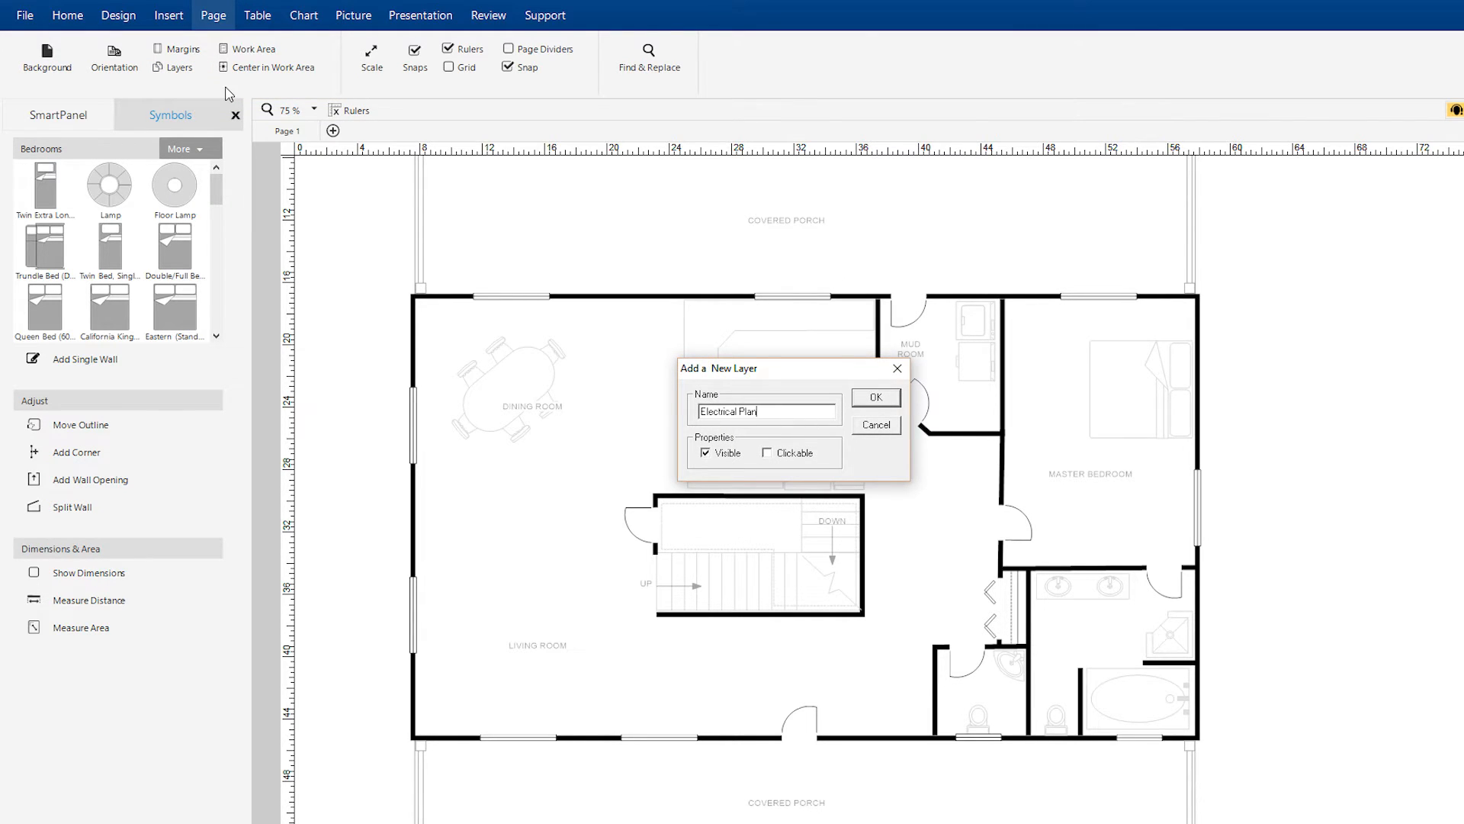
{"action": "left_click", "coordinate": [768, 453]}
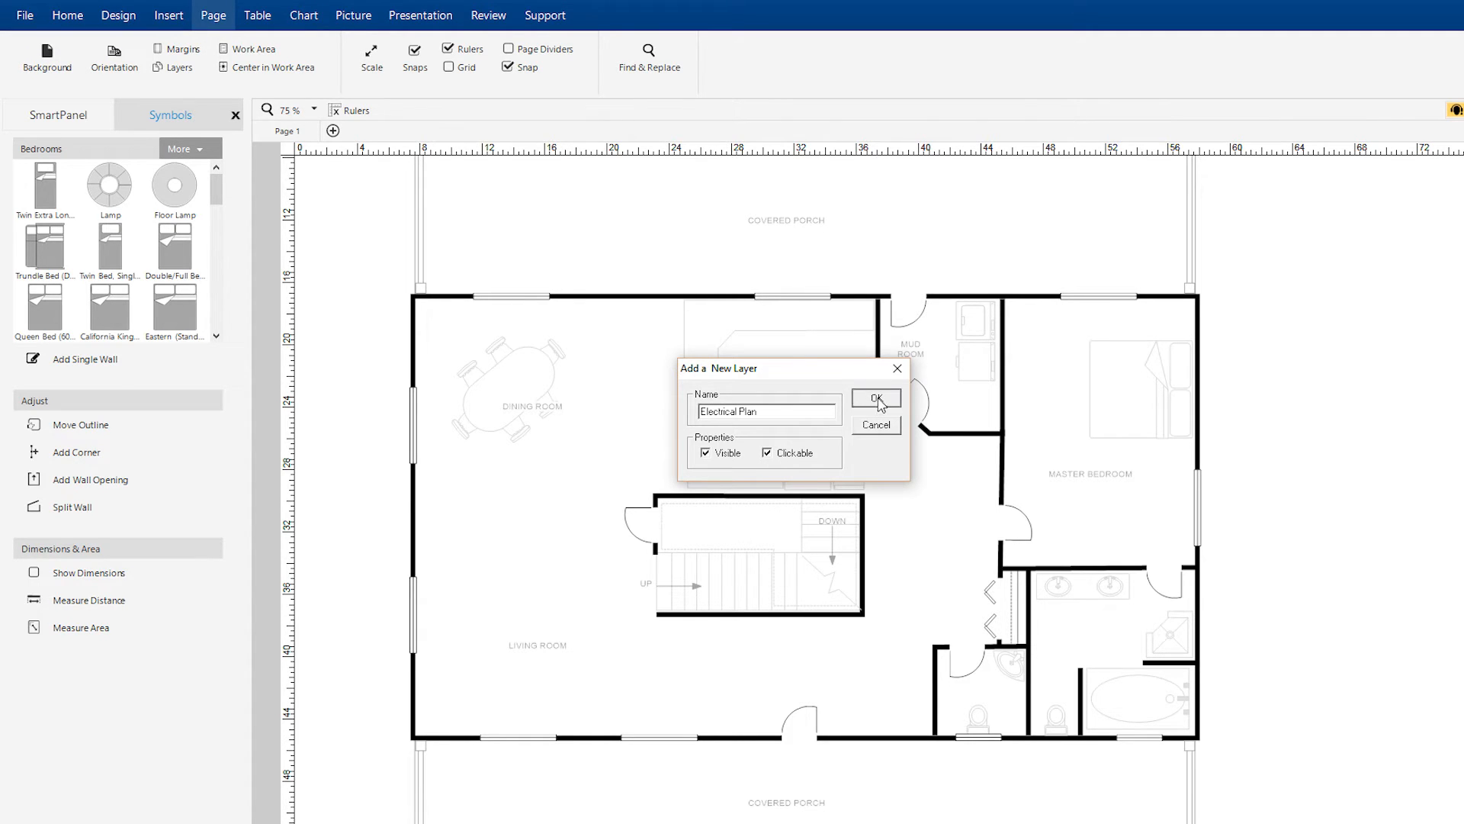
- Create the Electrical Plan layer, make it active, and deselect the placed symbol
{"action": "left_click", "coordinate": [875, 399]}
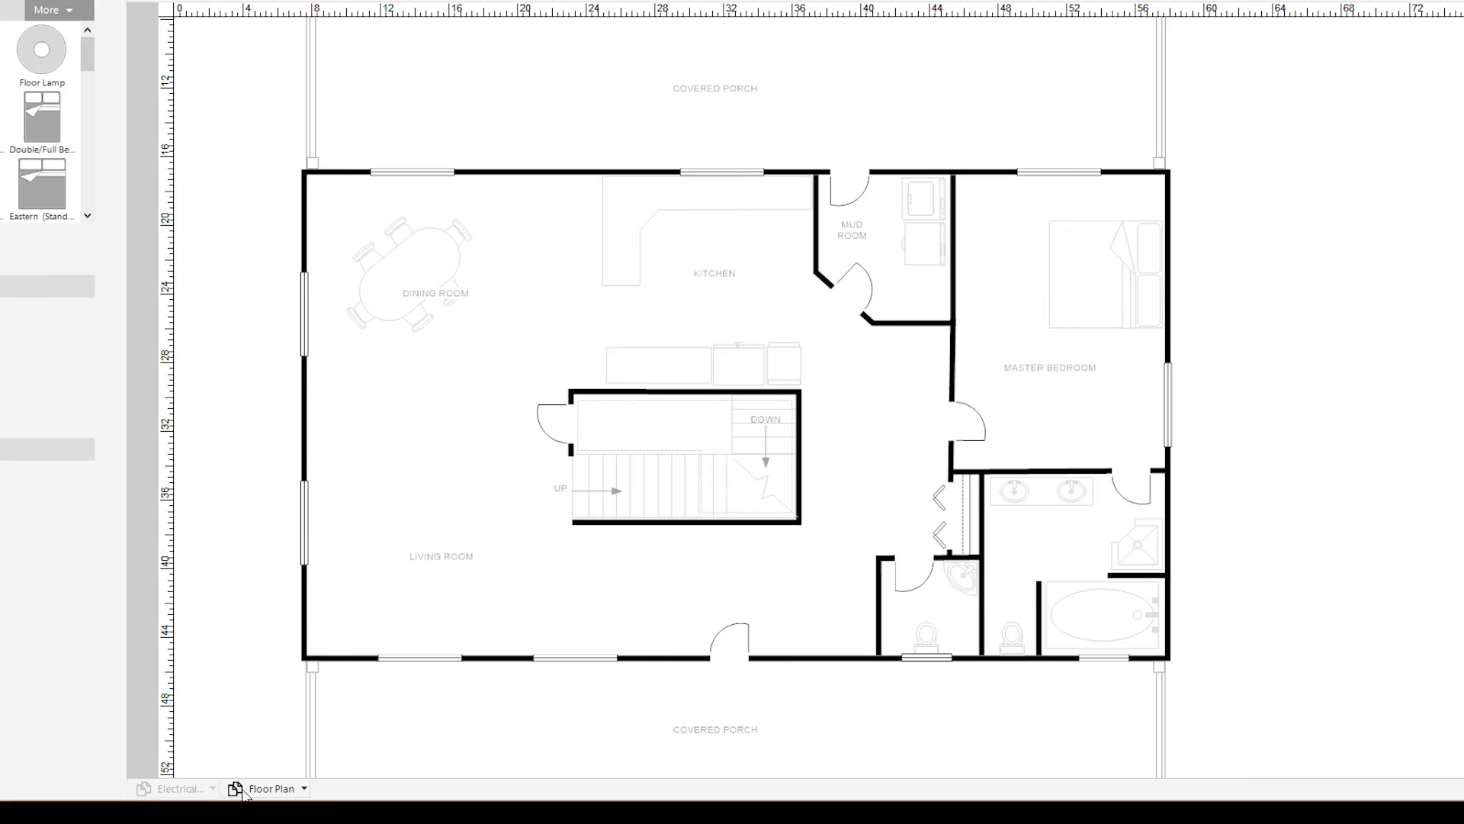
{"action": "left_click", "coordinate": [178, 788]}
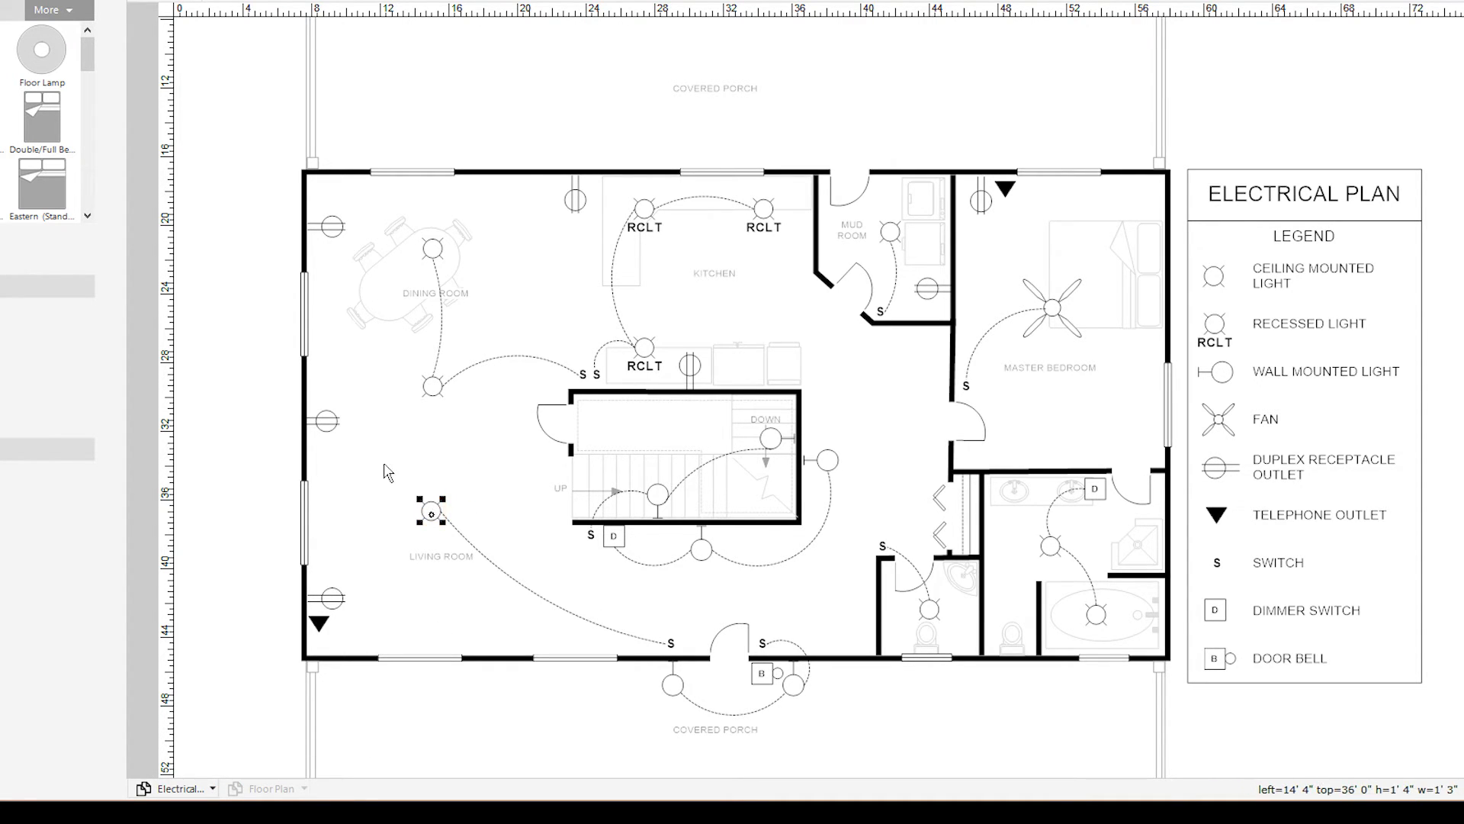
{"action": "left_click", "coordinate": [387, 472]}
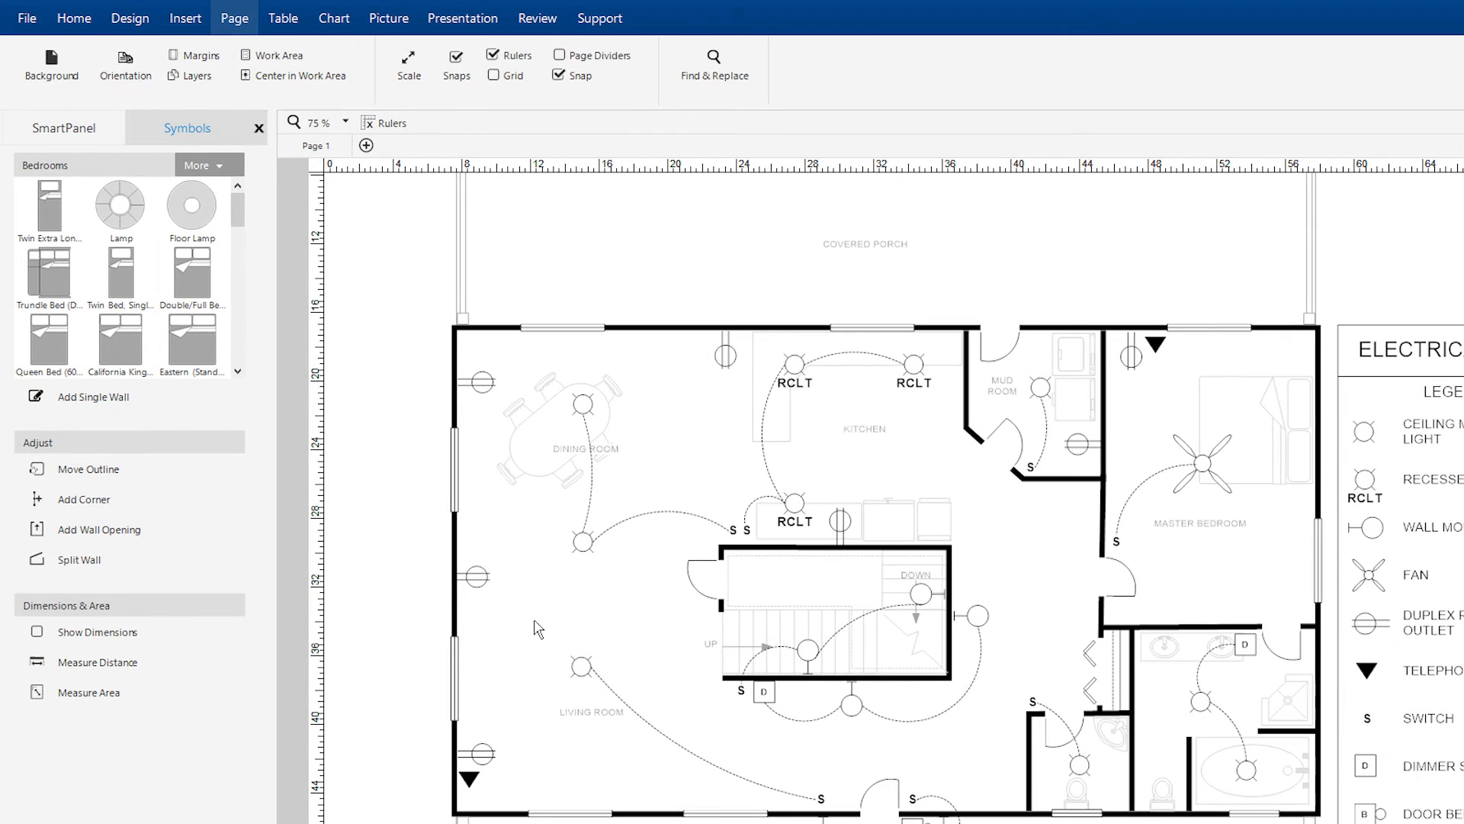
{"action": "left_click", "coordinate": [196, 66]}
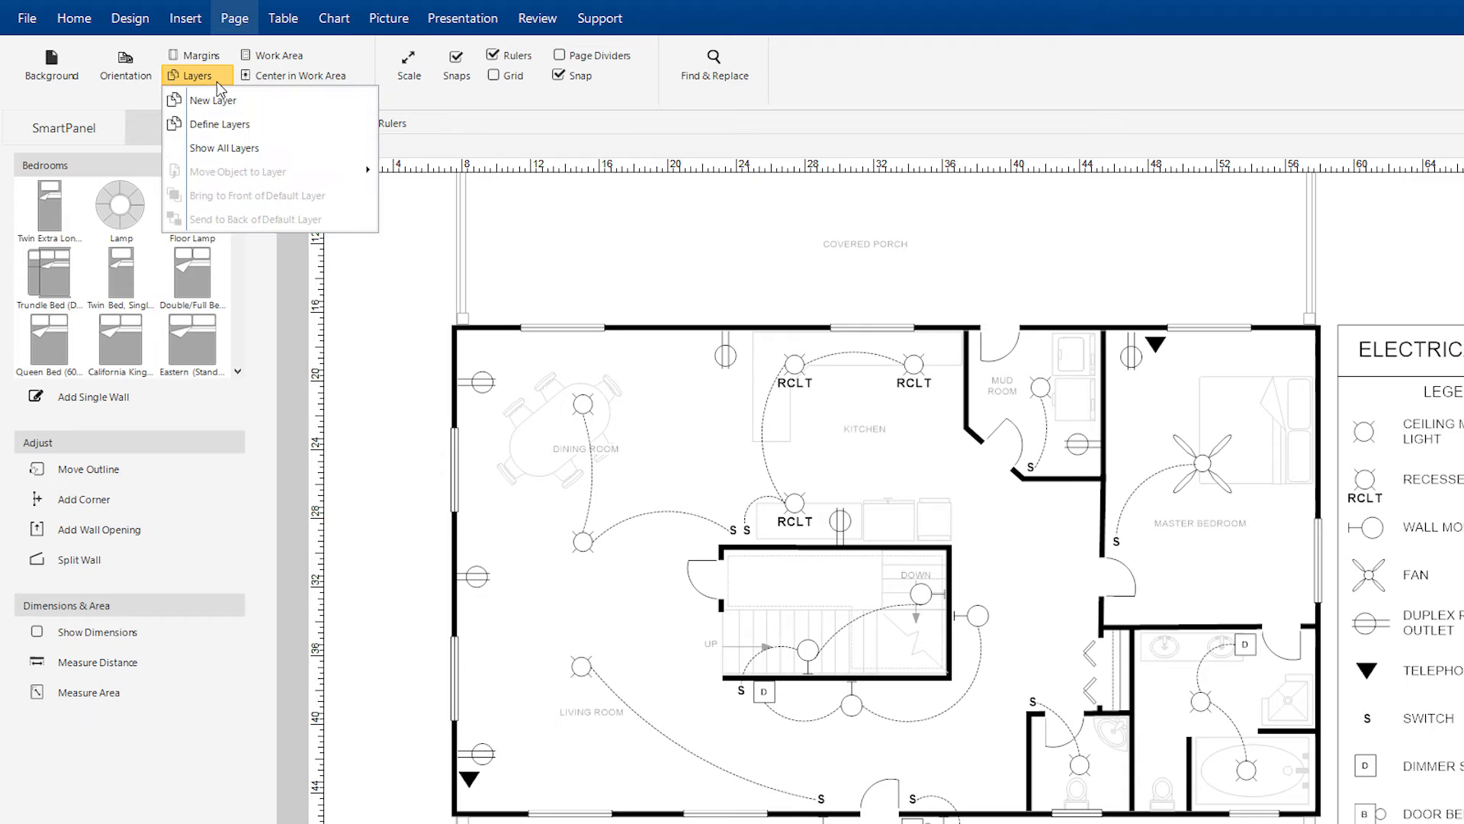
{"action": "mouse_move", "coordinate": [220, 124]}
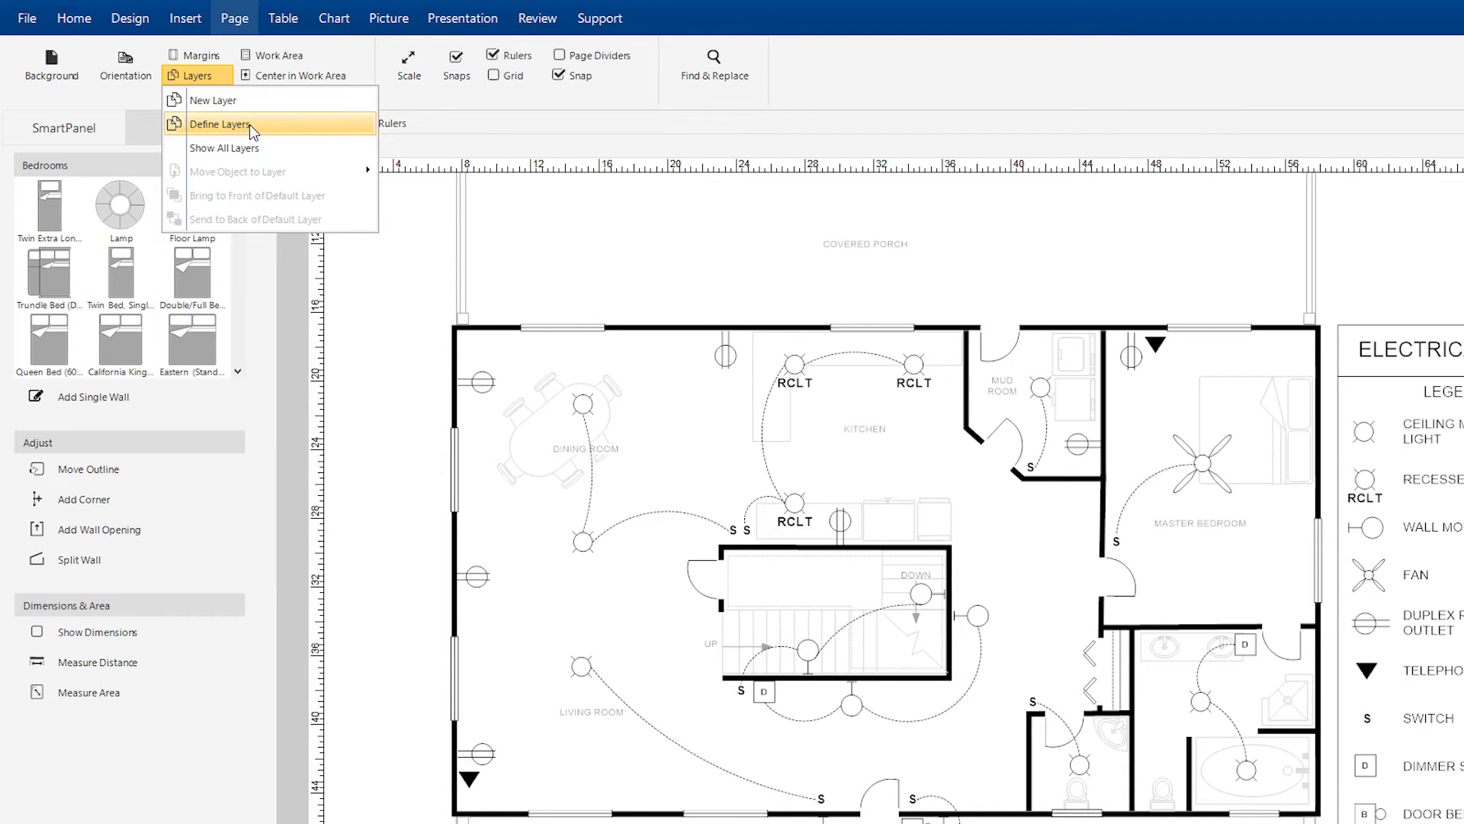
{"action": "left_click", "coordinate": [219, 124]}
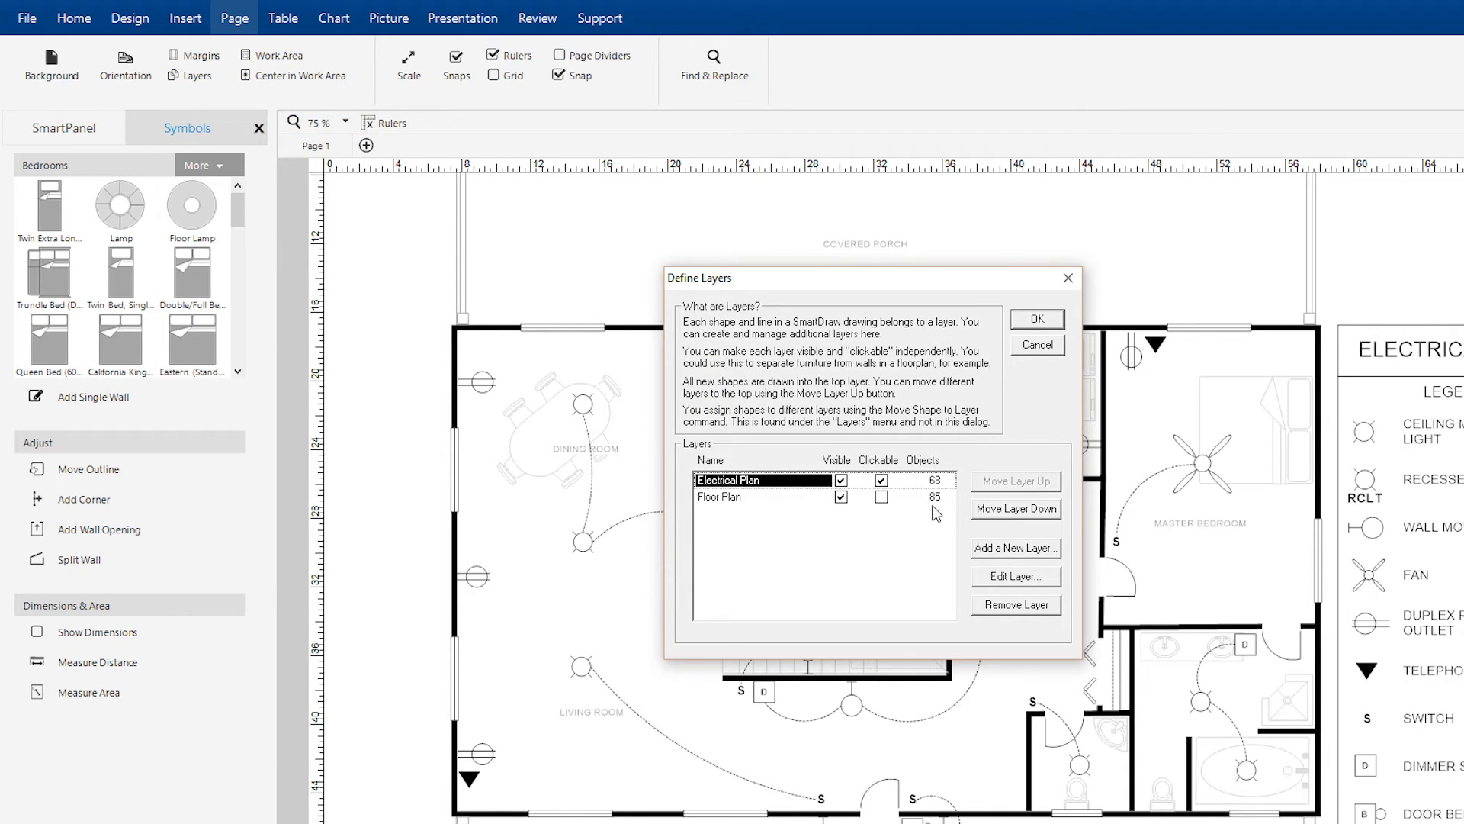
{"action": "left_click", "coordinate": [1015, 509]}
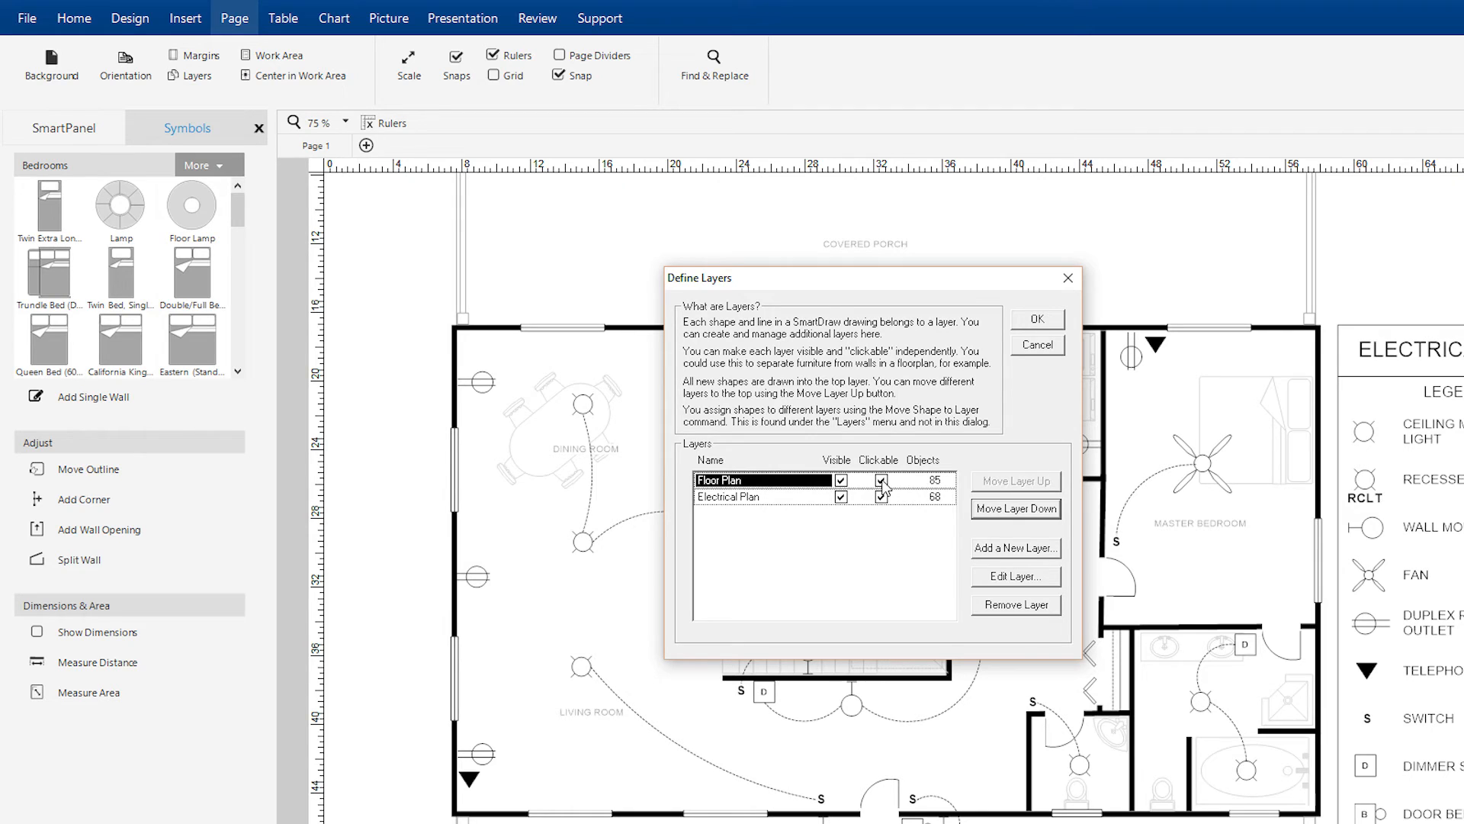
{"action": "left_click", "coordinate": [738, 496]}
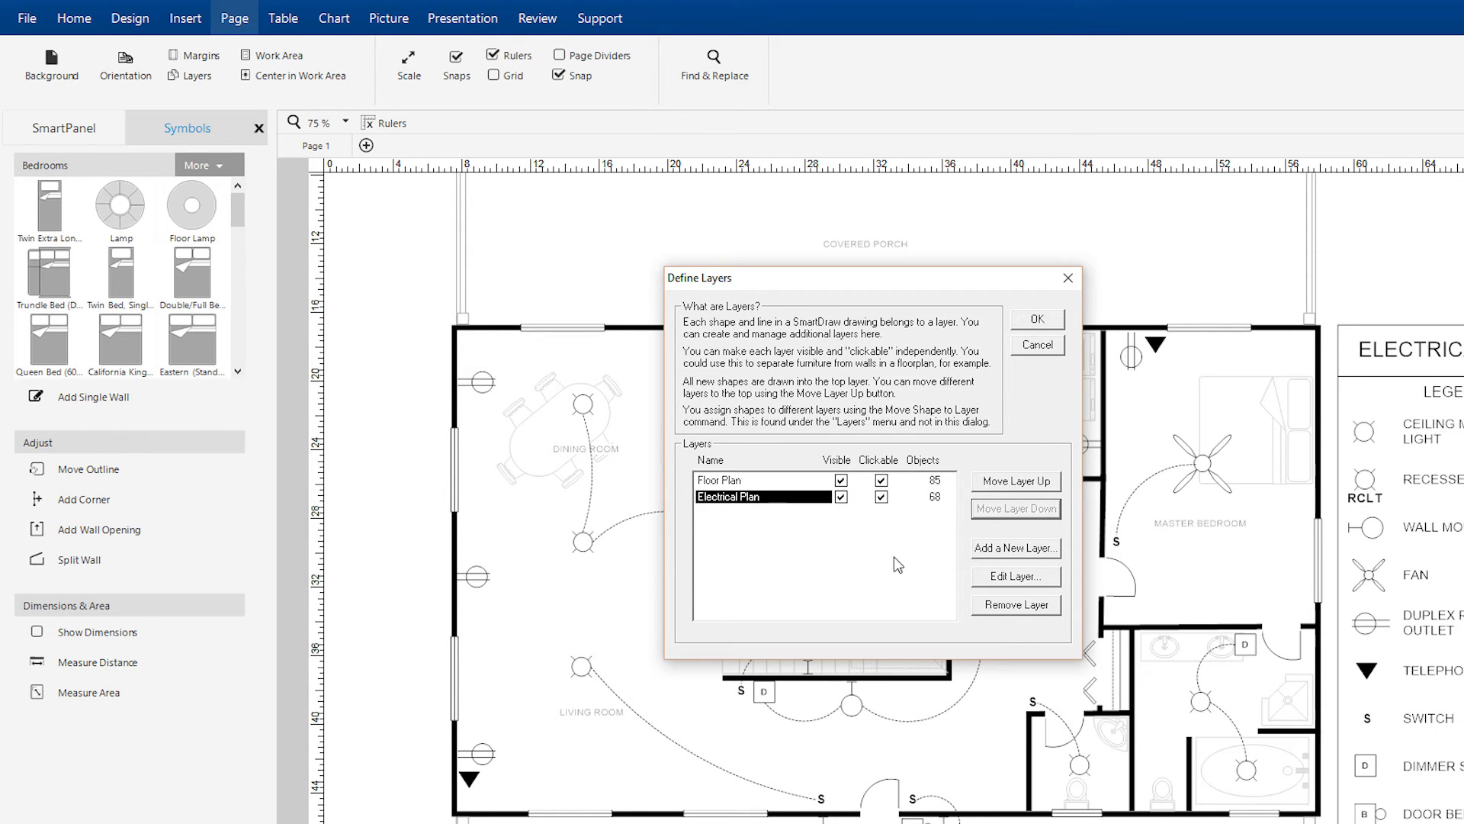
{"action": "left_click", "coordinate": [1015, 604]}
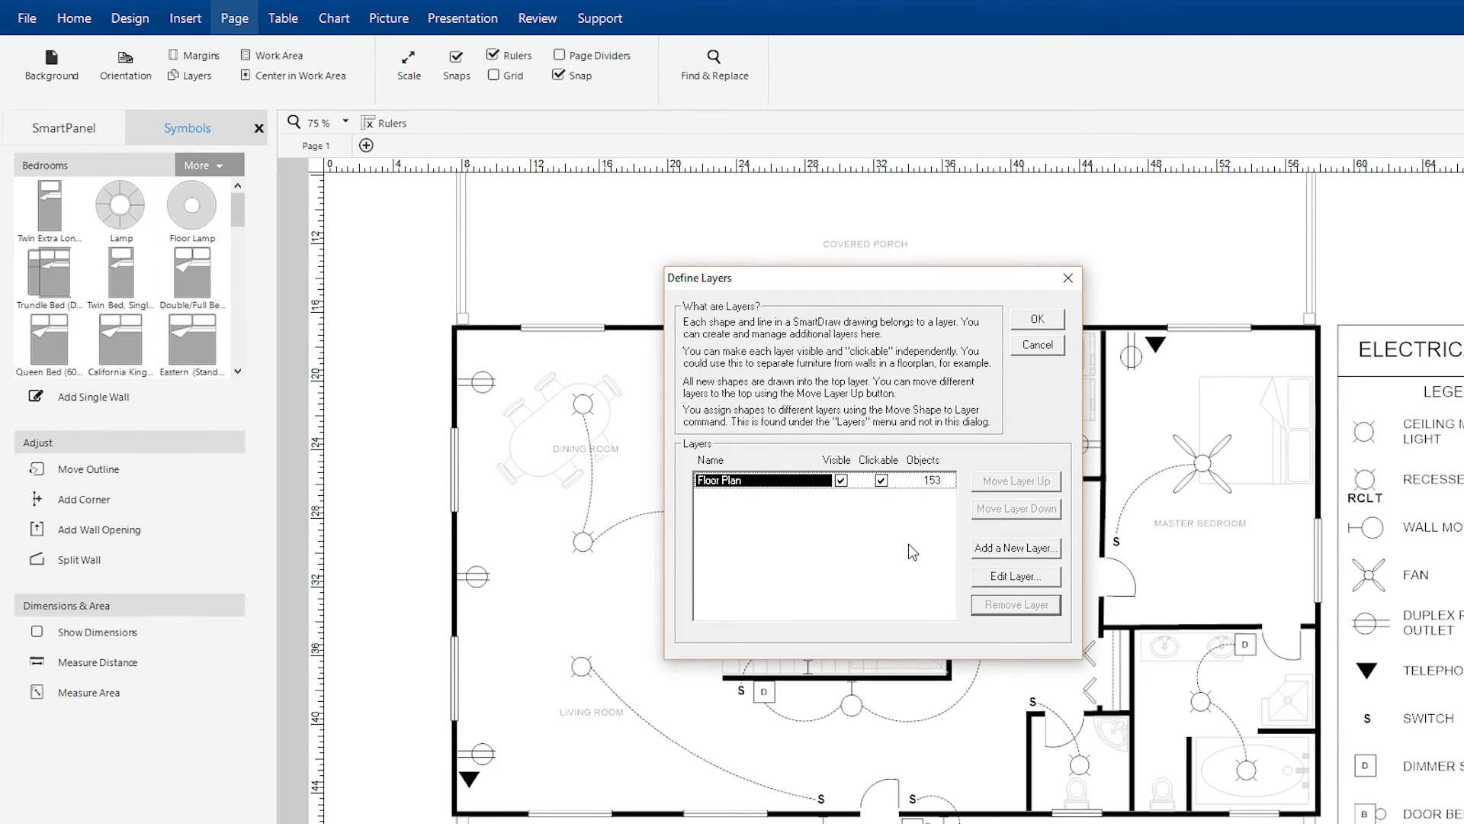
{"action": "left_click", "coordinate": [1036, 318]}
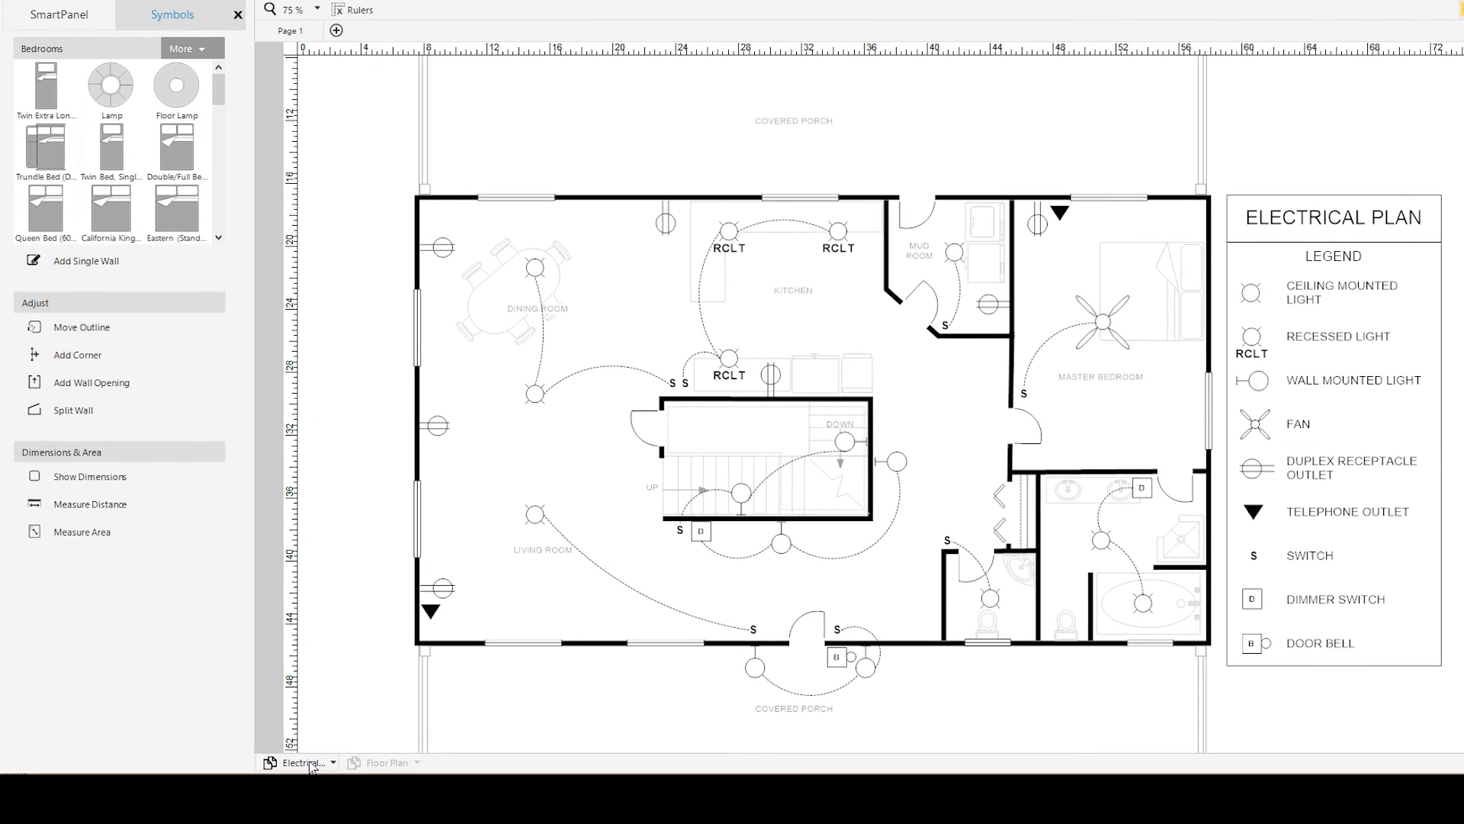
- Switch the active layer to Floor Plan
{"action": "left_click", "coordinate": [112, 86]}
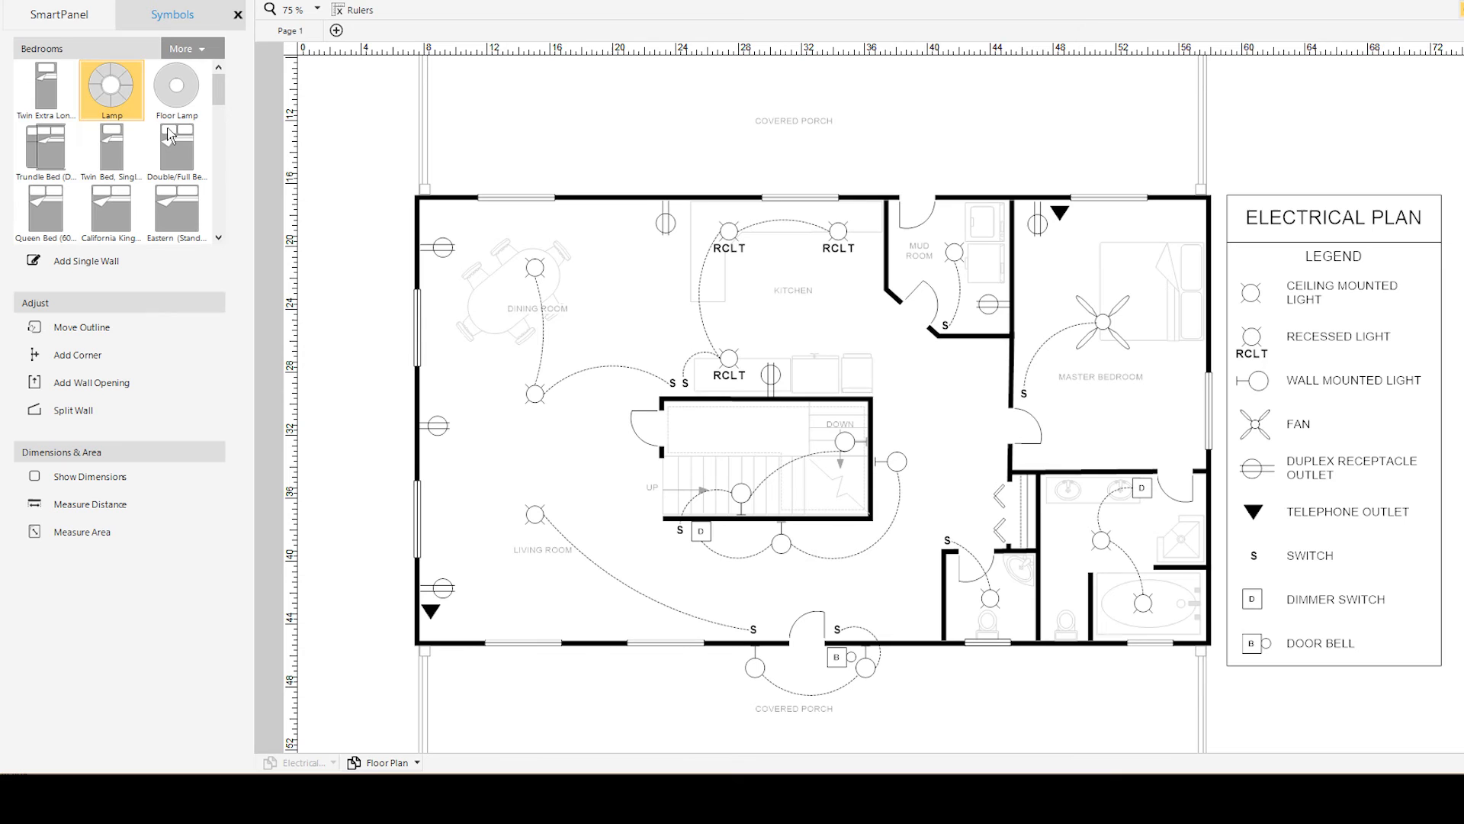